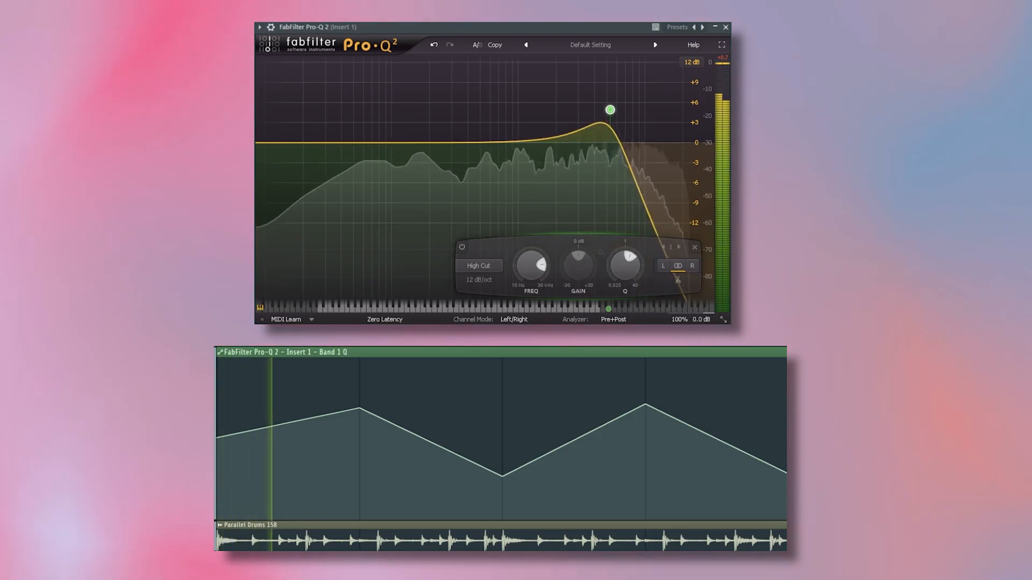
# Reveal the Band 1 Q automation clip above the Parallel Drums 158 track in the Playlist.
pyautogui.moveTo(608, 109); pyautogui.dragTo(608, 189)
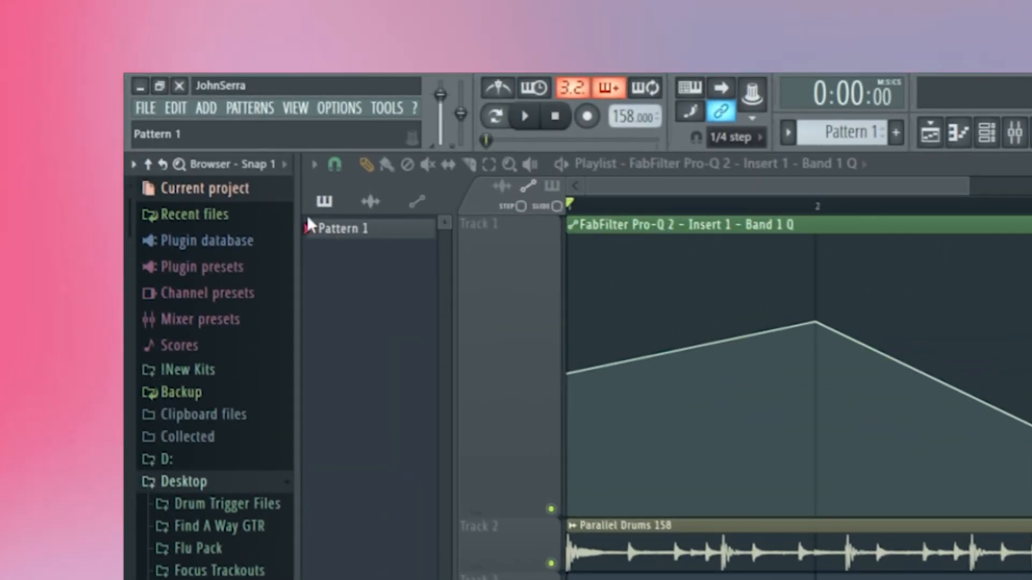
# Expand Current project > Patterns and bring up the Initialize controls event's options to delete it.
pyautogui.click(207, 188)
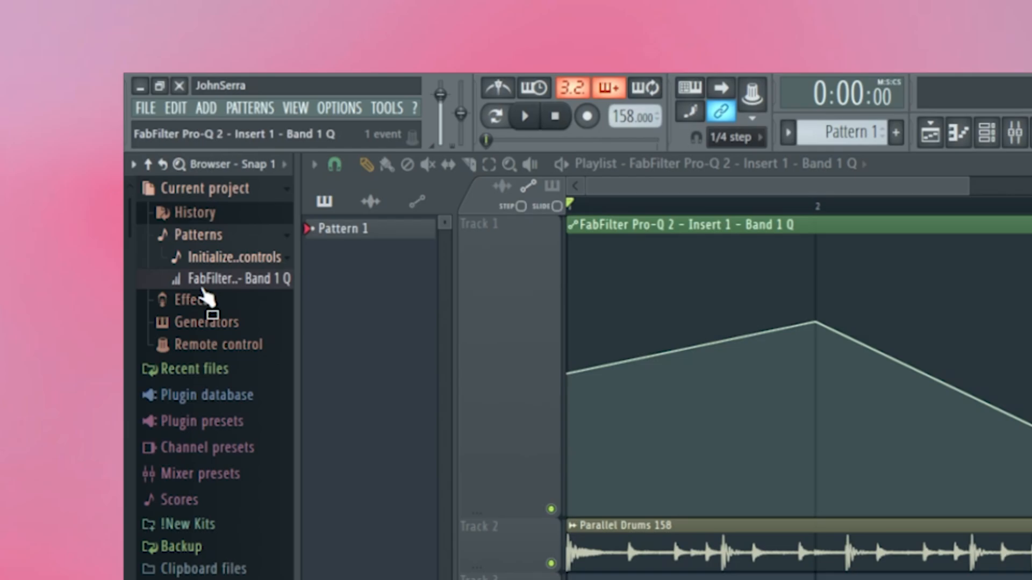
pyautogui.rightClick(242, 277)
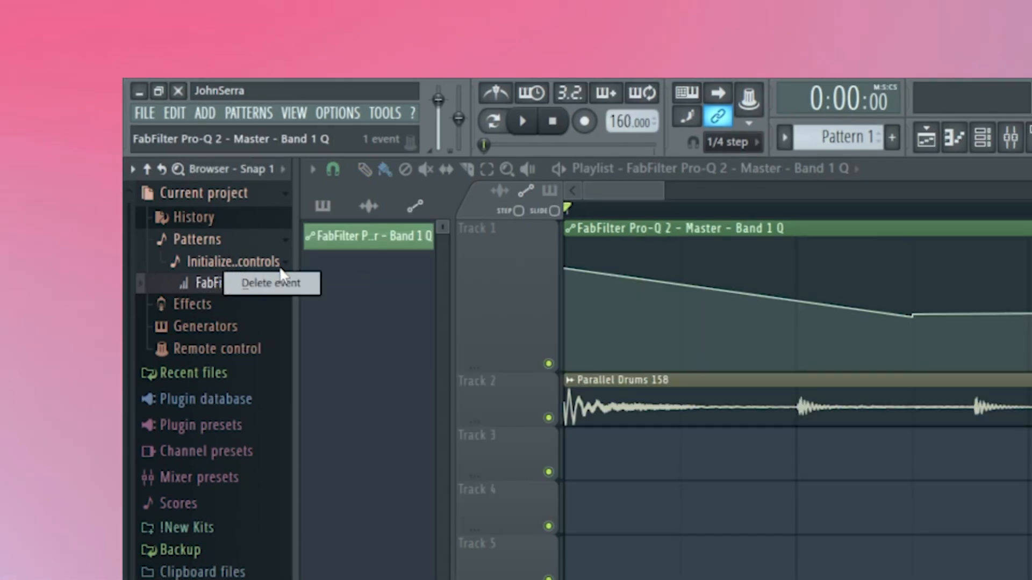
pyautogui.moveTo(270, 282)
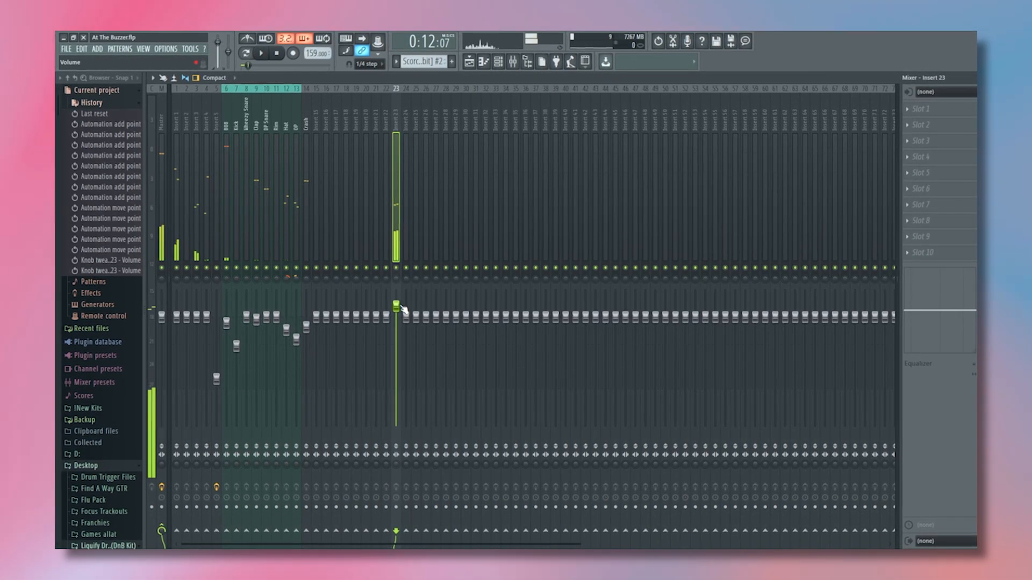
# Adjust the volume fader of mixer insert 23.
pyautogui.click(260, 53)
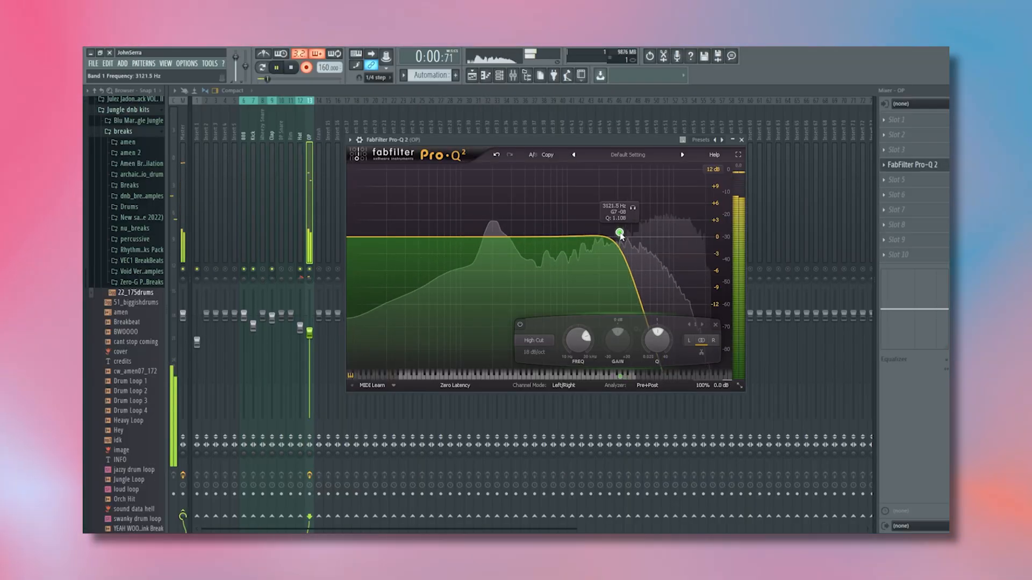
# Sweep the Pro-Q 2 high-cut band to about 3121.5 Hz, recording it as frequency automation.
pyautogui.moveTo(619, 233); pyautogui.dragTo(541, 220)
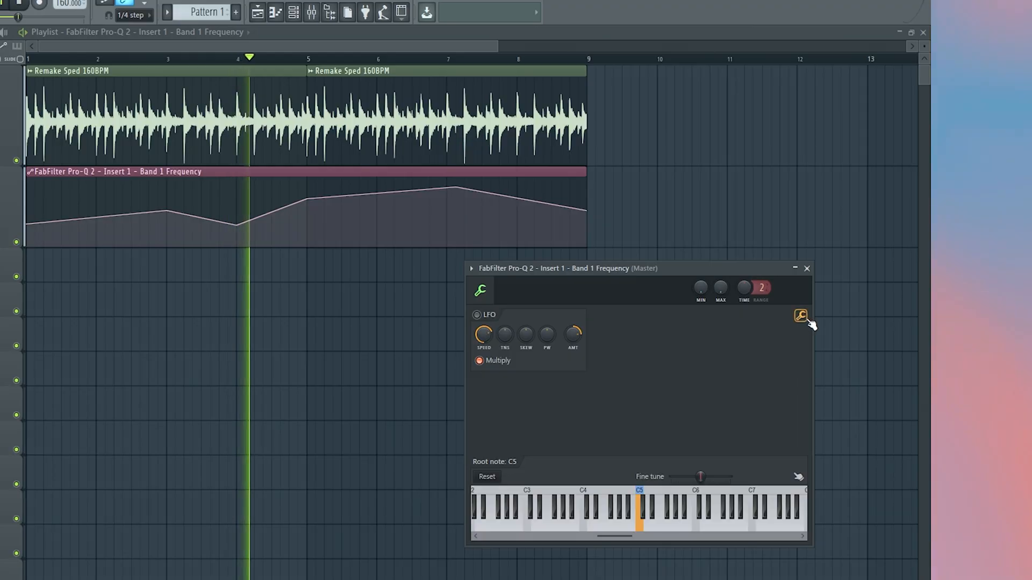
# Use the wrench tools to apply Smooth up to the Band 1 Frequency curve and adjust its sliders.
pyautogui.click(801, 316)
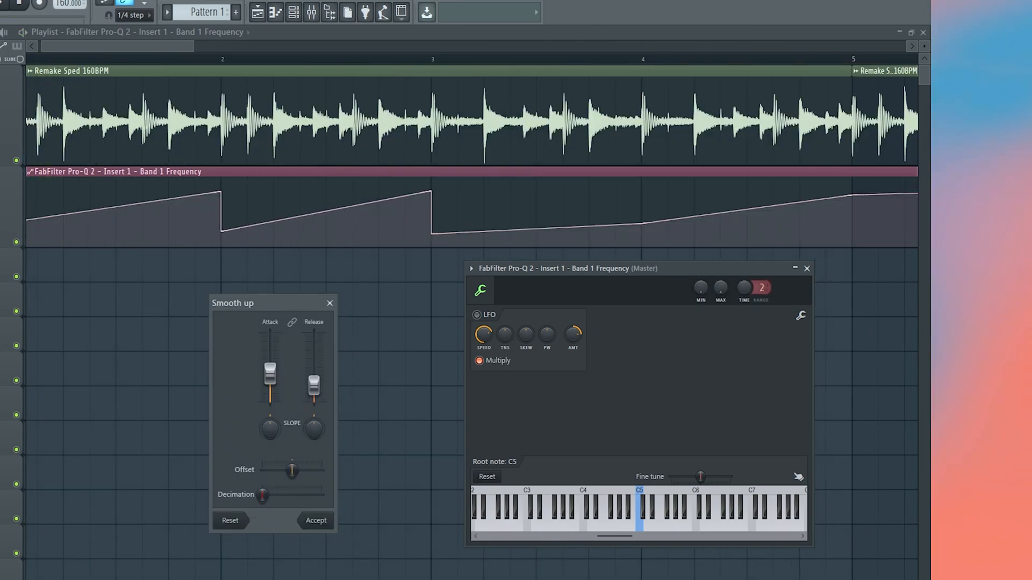
pyautogui.moveTo(270, 369); pyautogui.dragTo(269, 368)
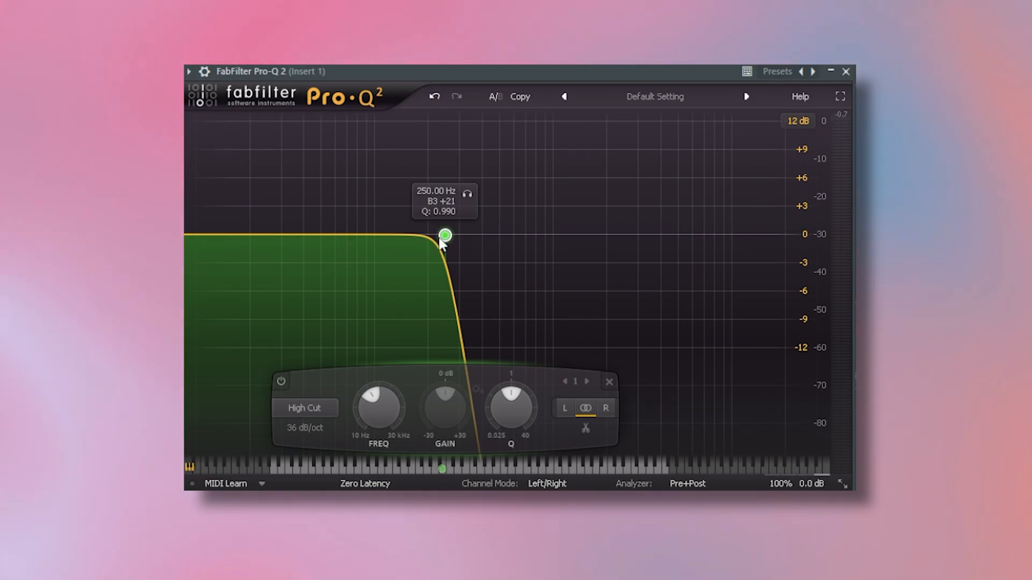
# Raise the Pro-Q 2 high-cut band from 250 Hz to about 503.52 Hz.
pyautogui.moveTo(444, 235); pyautogui.dragTo(498, 233)
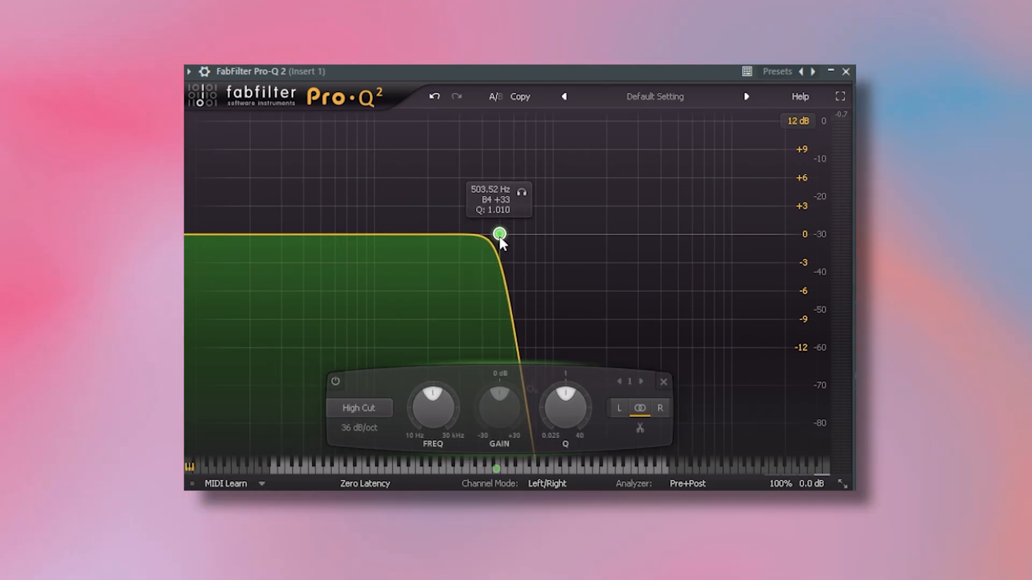